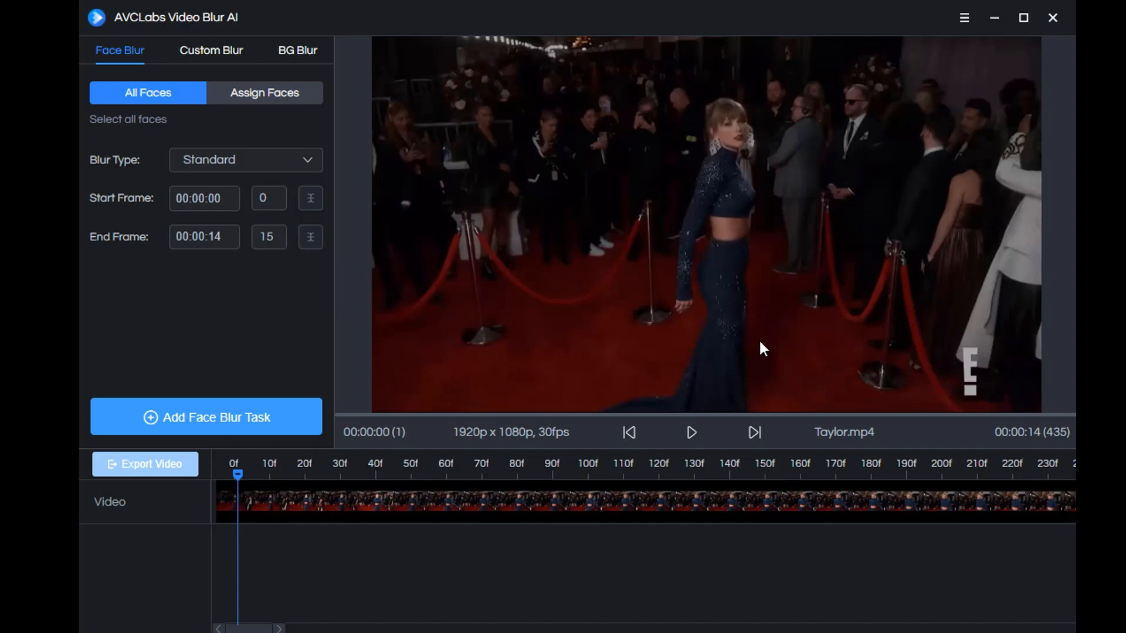
Step: Play the Taylor.mp4 preview and pause it near frame 183, about six seconds in
left_click(689, 431)
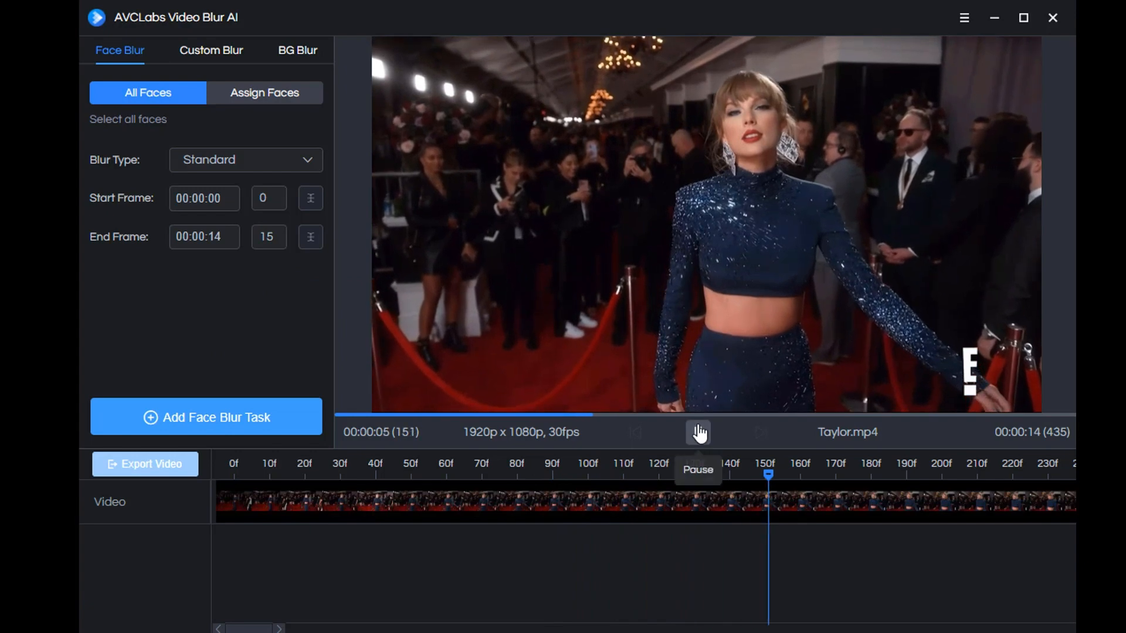
left_click(695, 432)
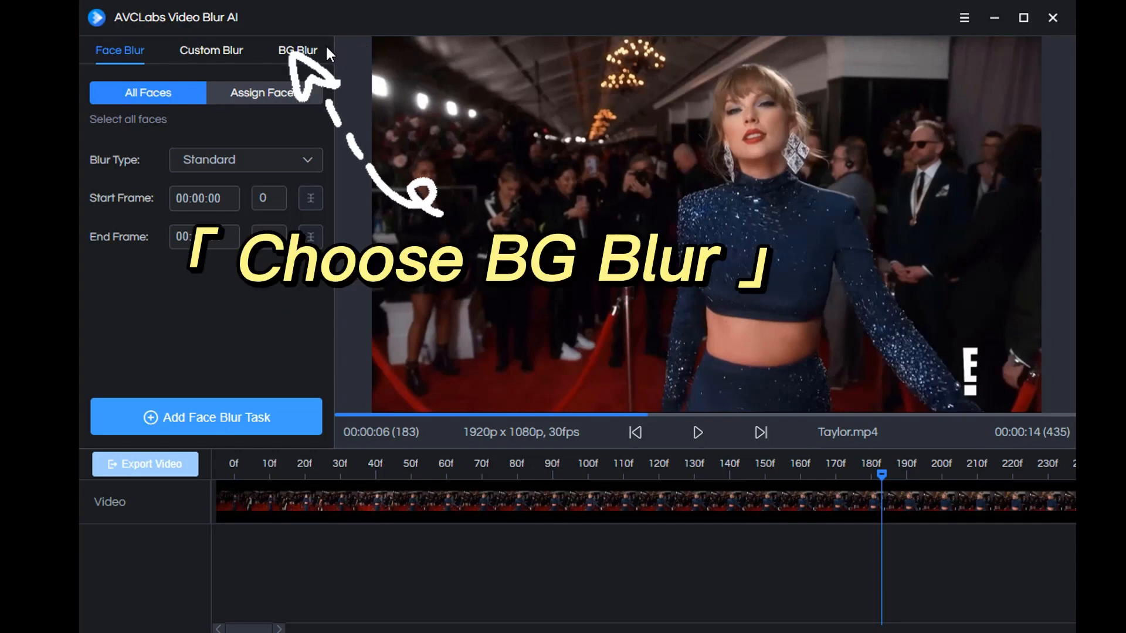
Step: Choose the Blur blur type under BG Blur and add a background blur task to the timeline
left_click(296, 50)
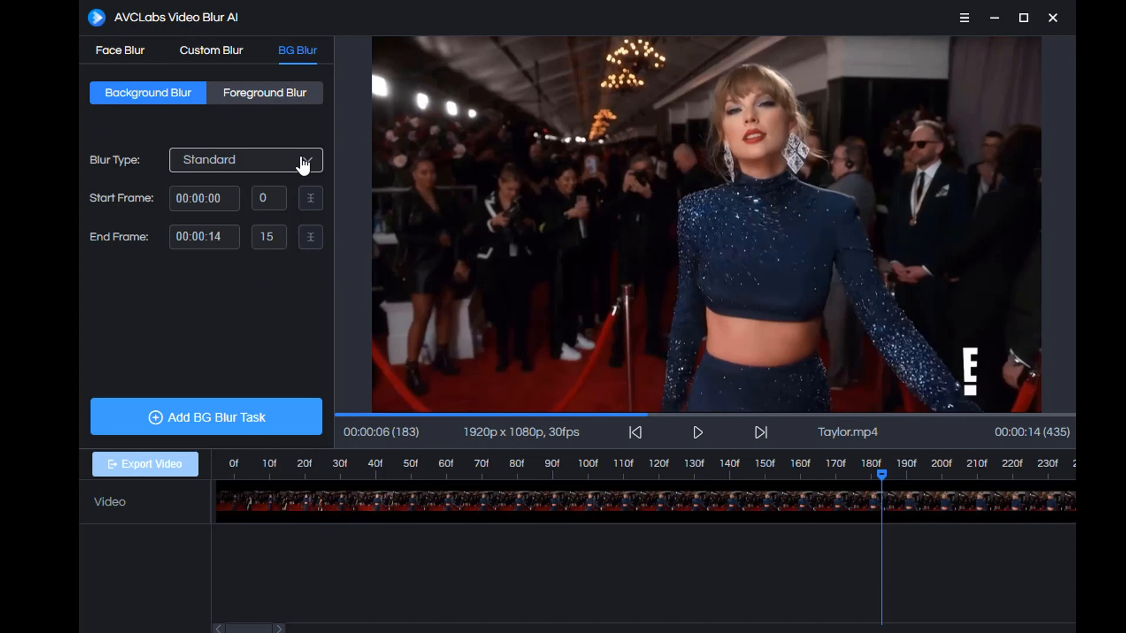
left_click(243, 159)
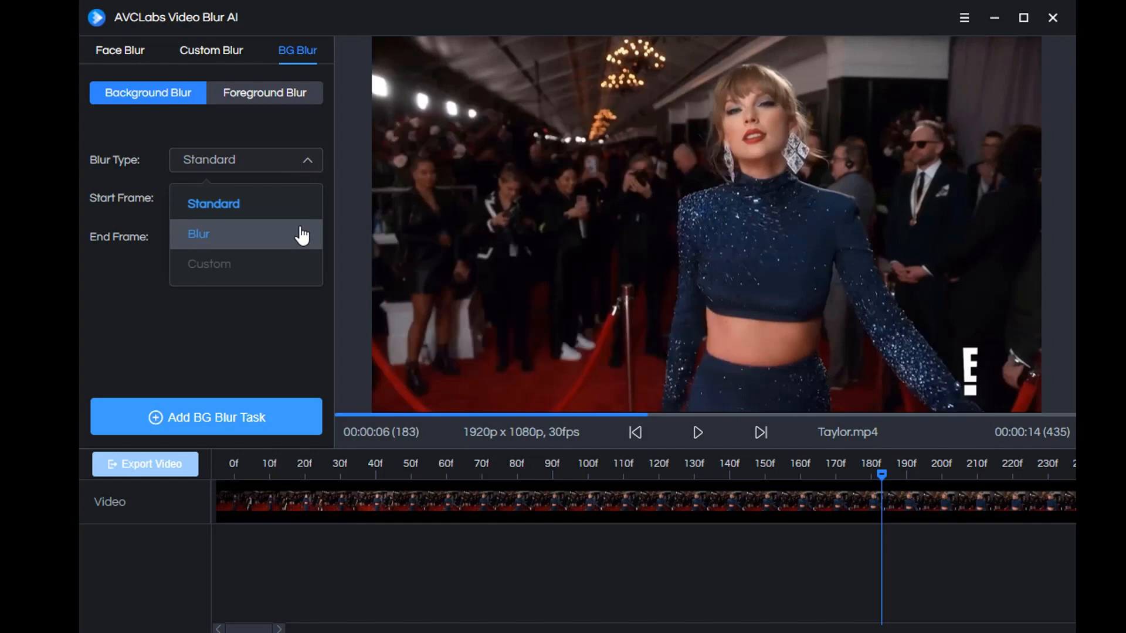
left_click(198, 235)
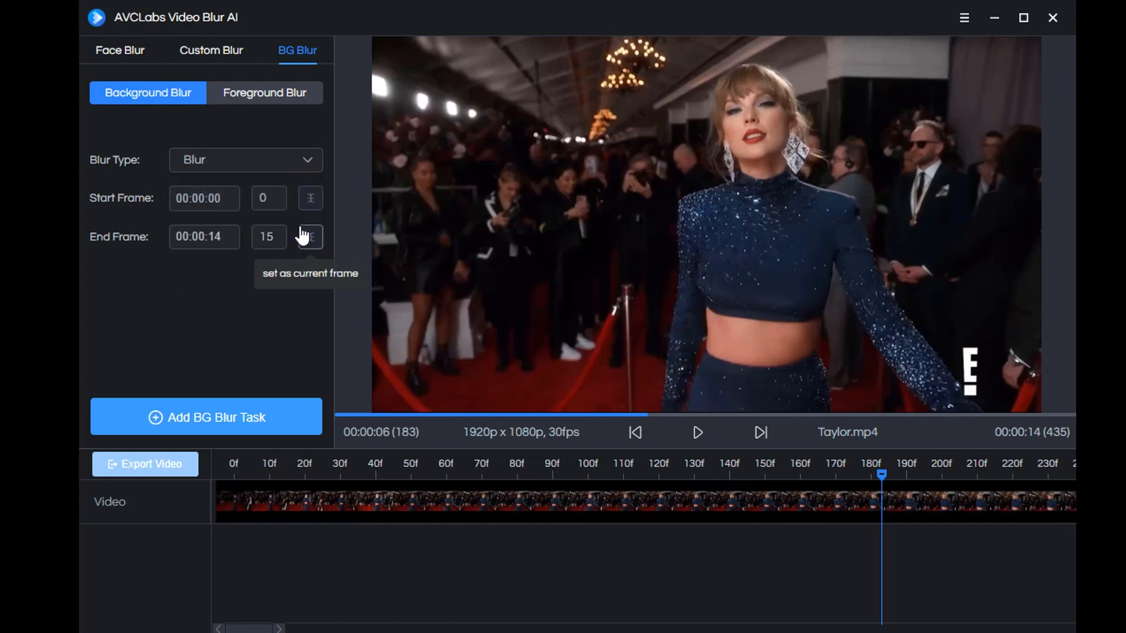
left_click(205, 417)
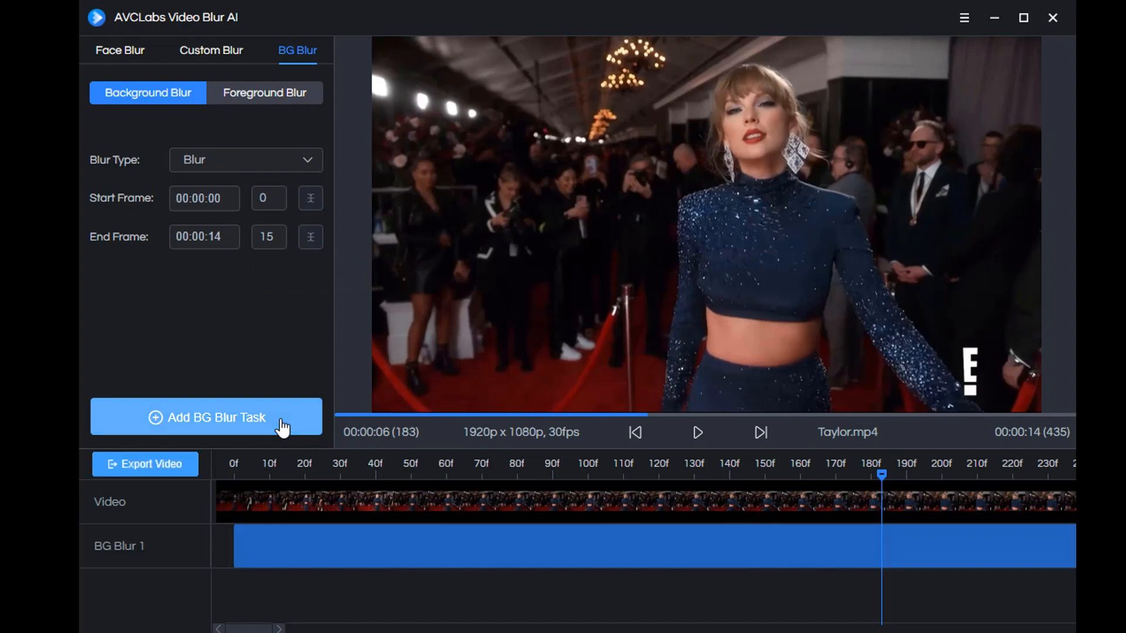
mouse_move(788, 536)
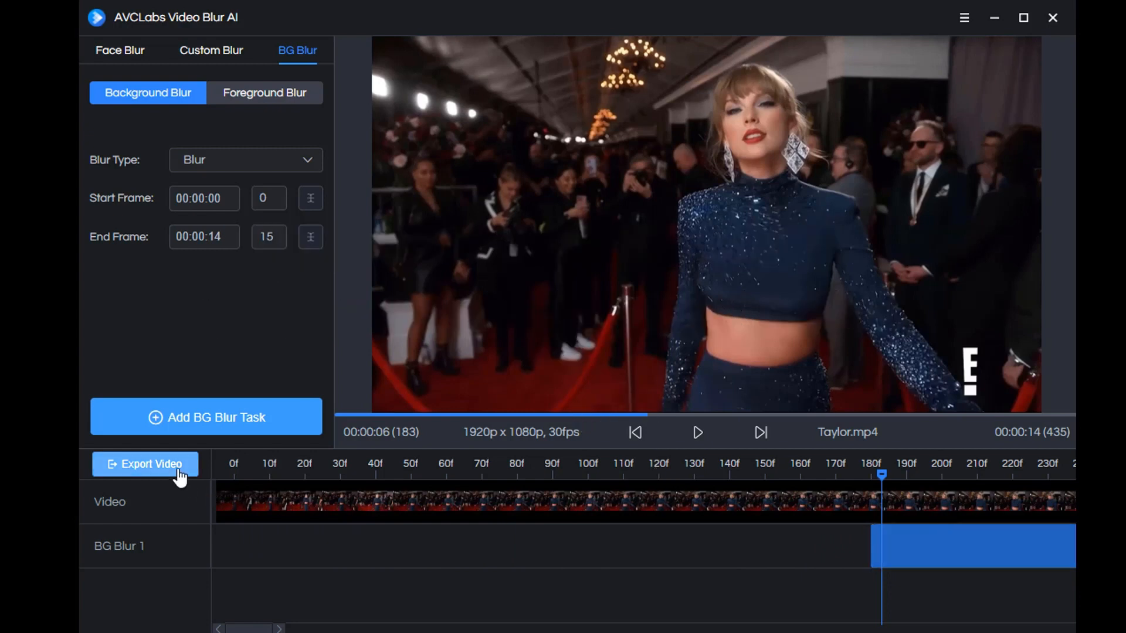
Step: Export the video so the background-blur task starts processing with the AI model loading
left_click(144, 464)
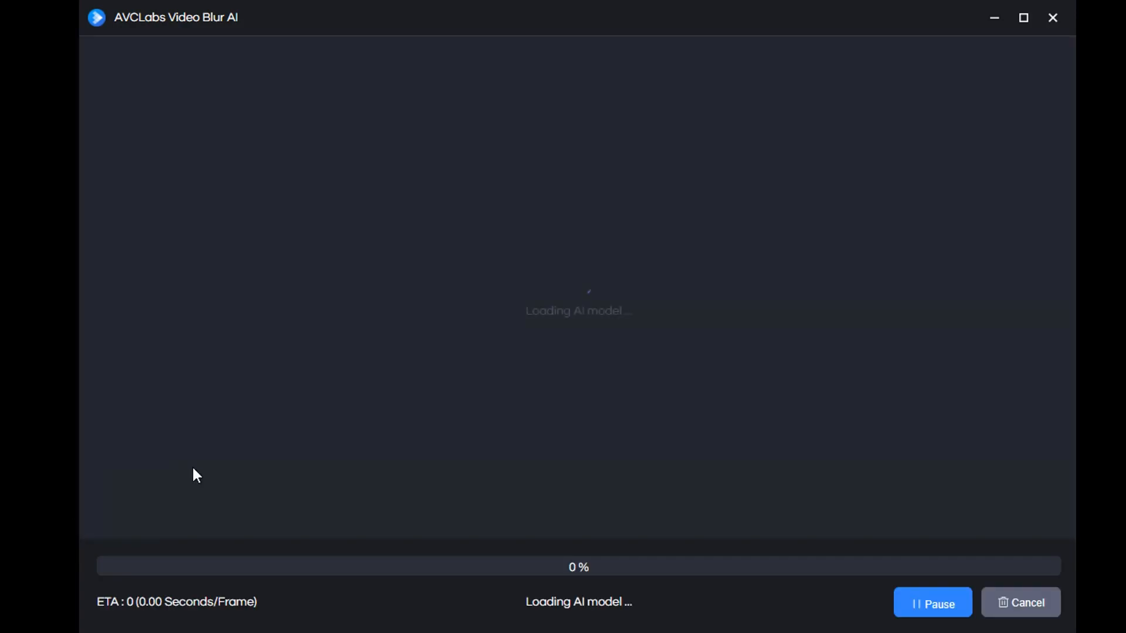